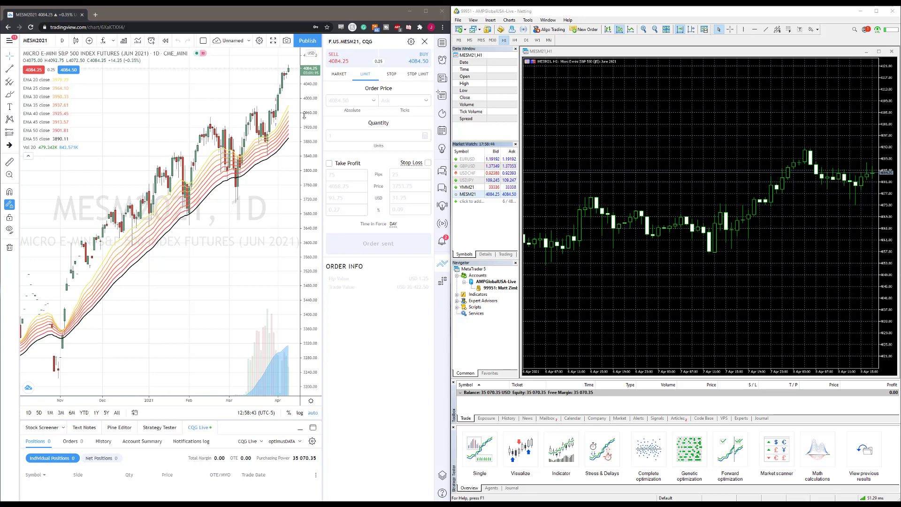
mouse_move(235, 103)
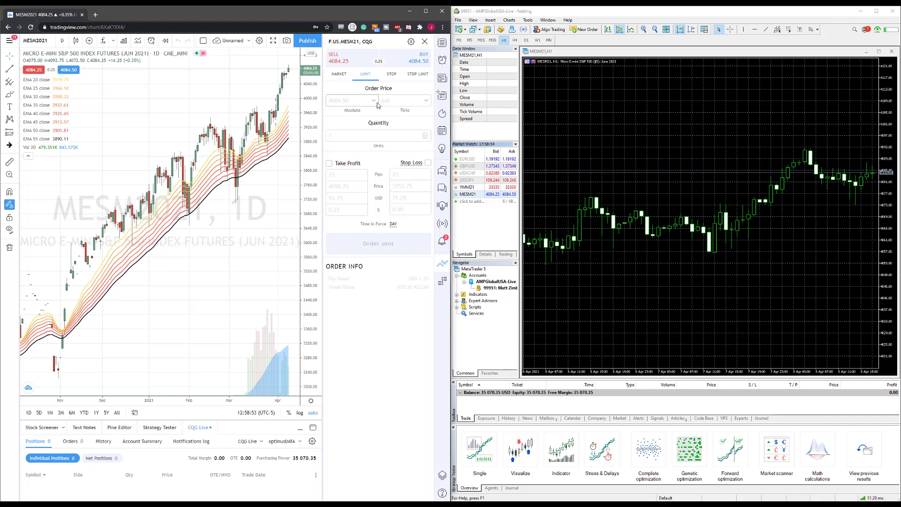
Enter a 4040.00 limit price for a 1-contract MESM21 buy in the CQG Limit tab
left_click(350, 100)
type("4040")
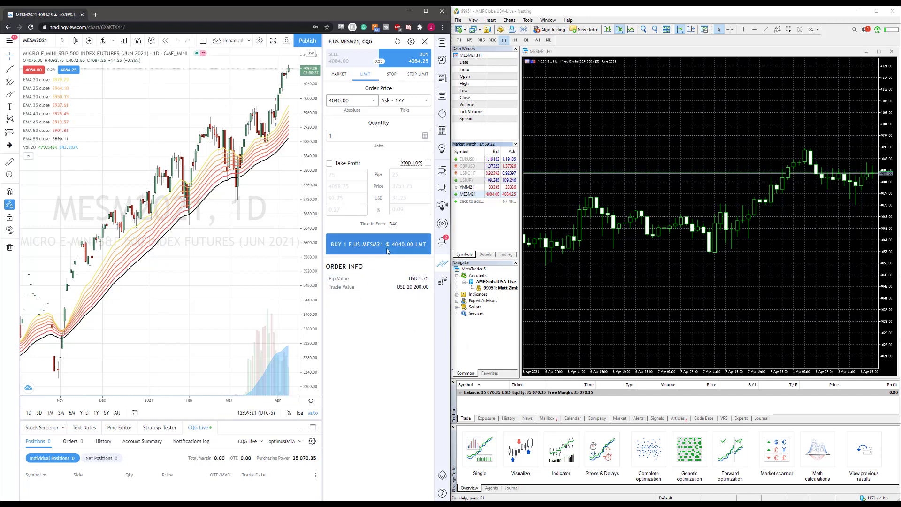
Submit the 4040.00 buy limit, list the orders, and stage a move to 3983.75
left_click(378, 243)
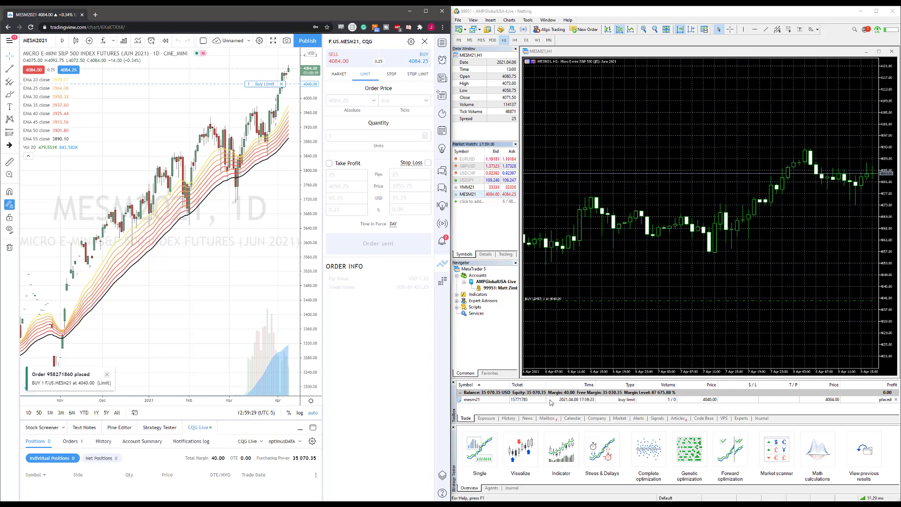
left_click(550, 399)
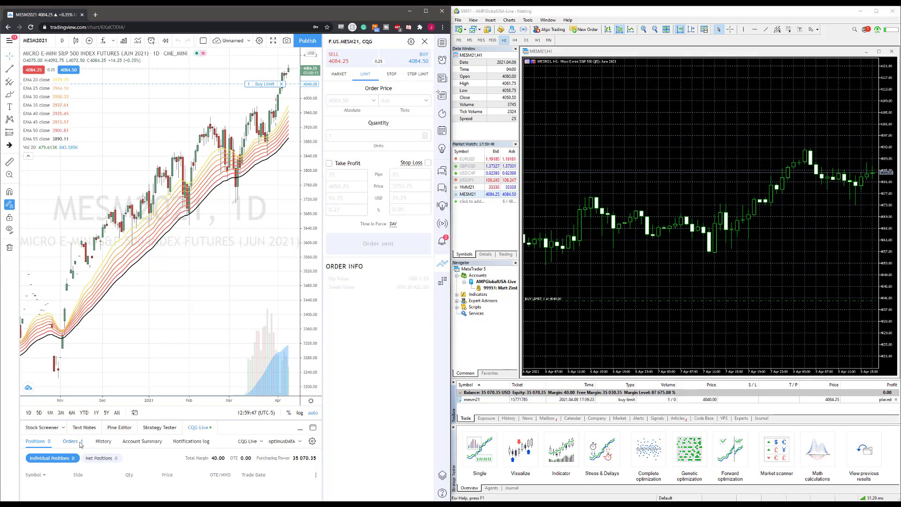
left_click(69, 441)
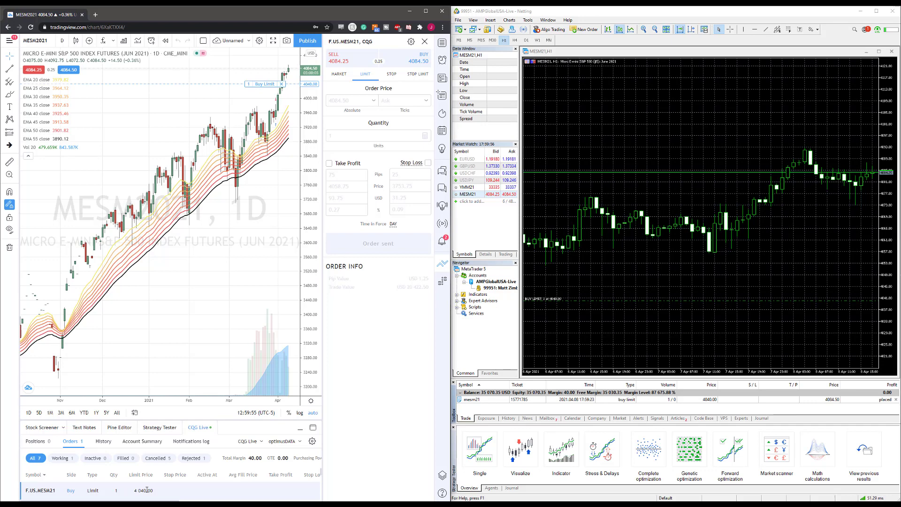
mouse_move(597, 367)
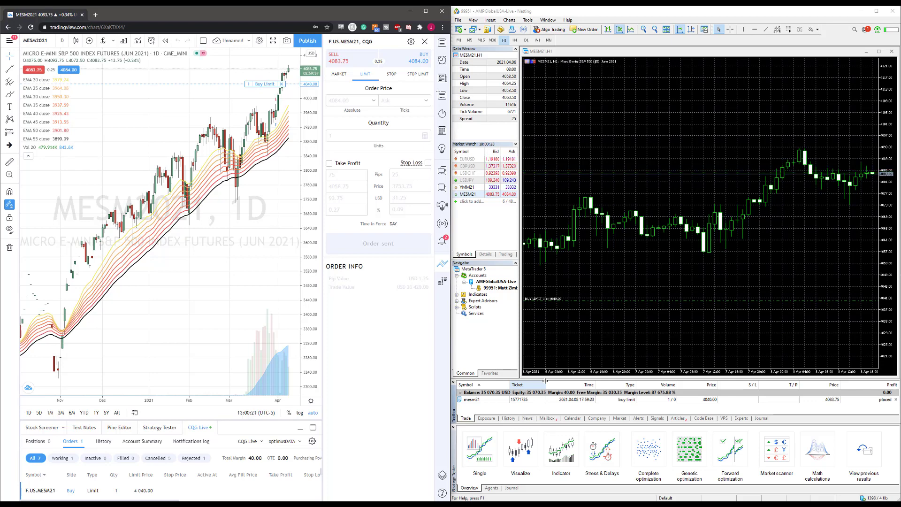
mouse_move(143, 142)
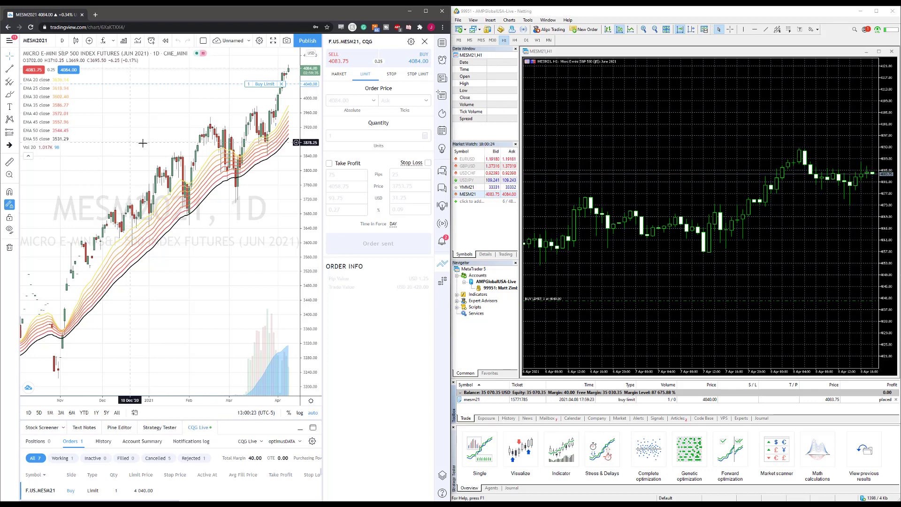
mouse_move(265, 91)
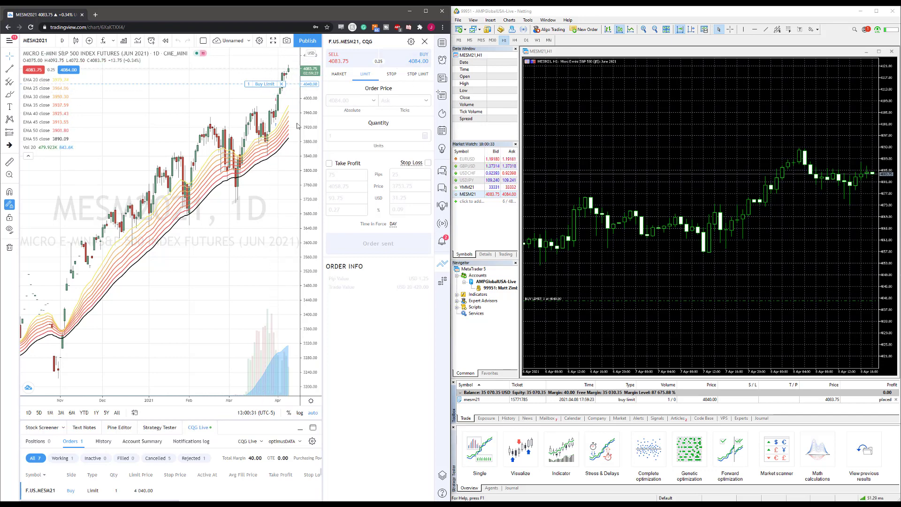
mouse_move(347, 151)
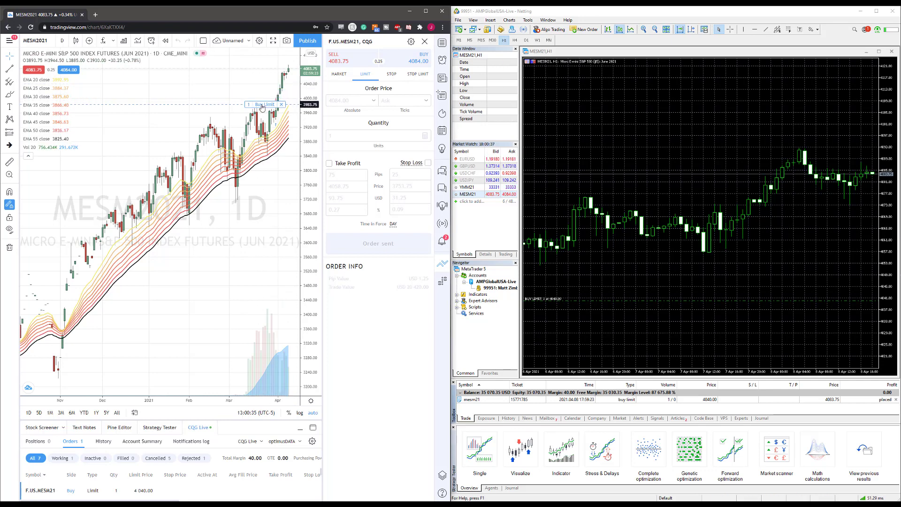
left_click(265, 104)
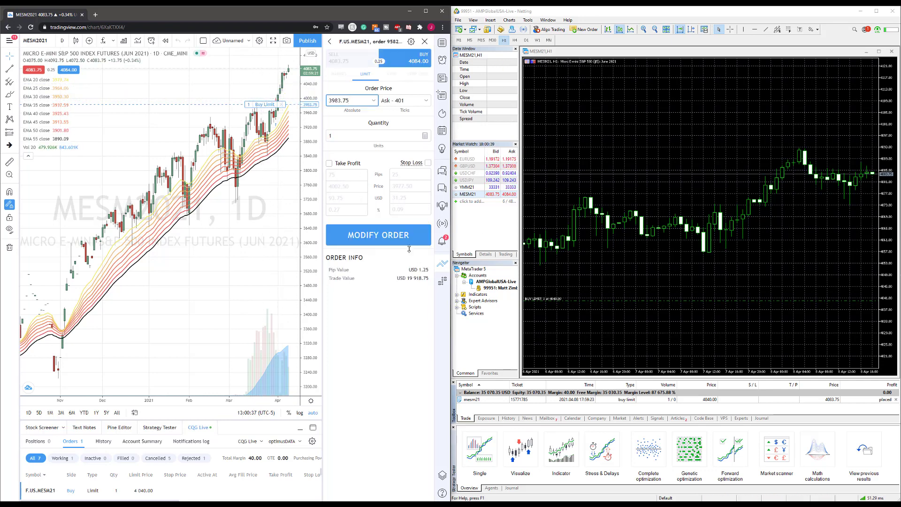
Confirm the modification moving the MESM21 buy limit to 3983.75
left_click(378, 234)
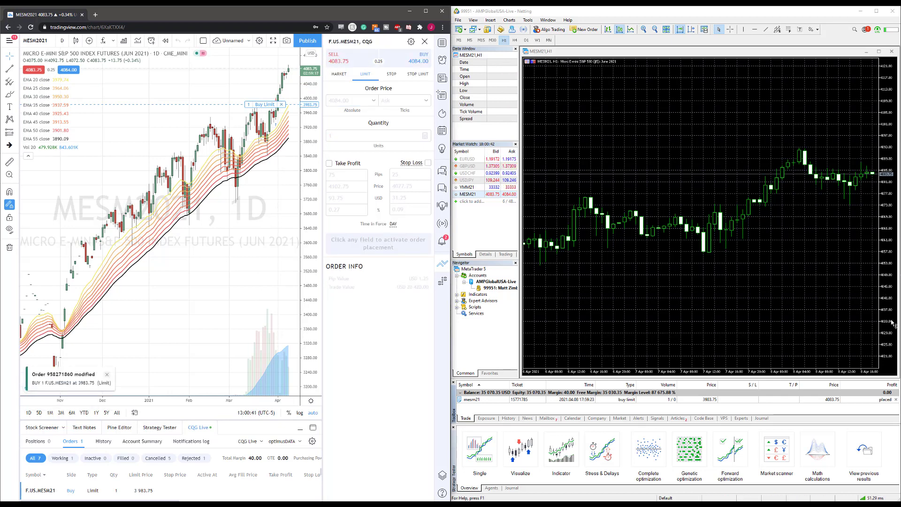
mouse_move(227, 123)
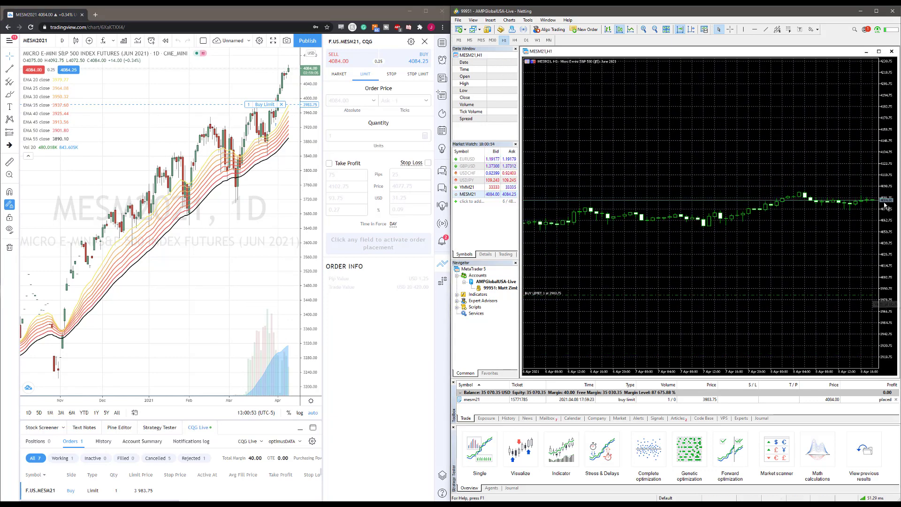
mouse_move(572, 310)
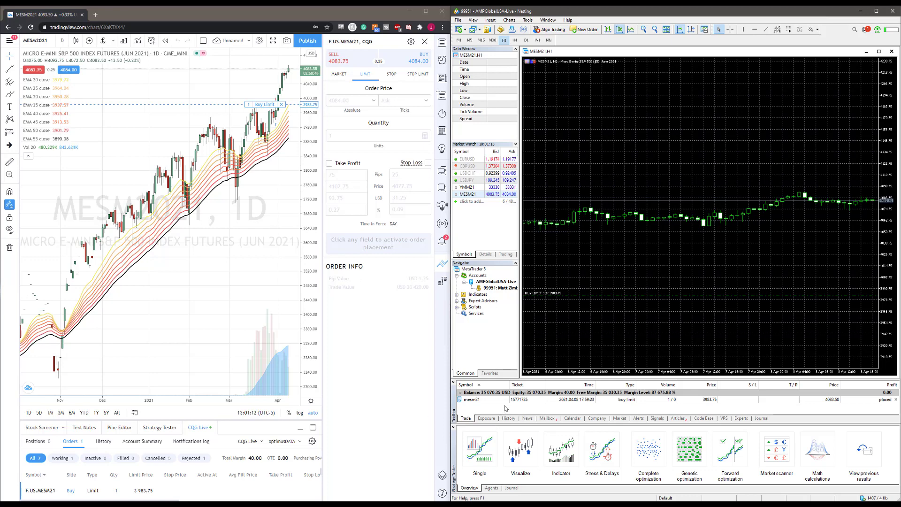
Delete the 3983.75 buy limit in MT5, then verify it under Cancelled and All orders
left_click(506, 399)
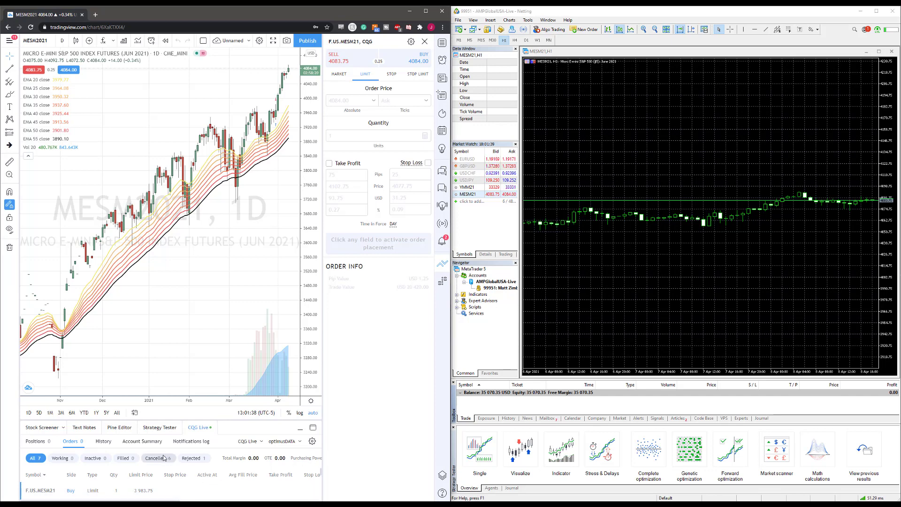
left_click(156, 457)
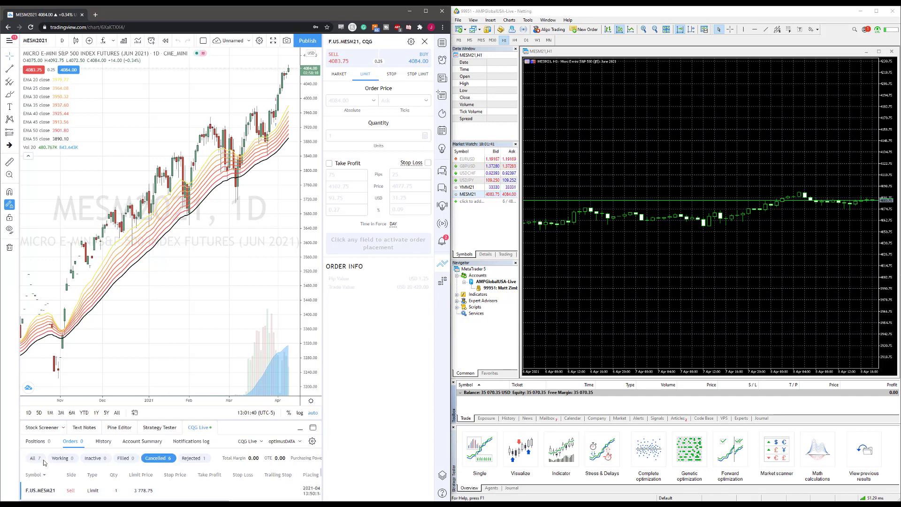
left_click(32, 458)
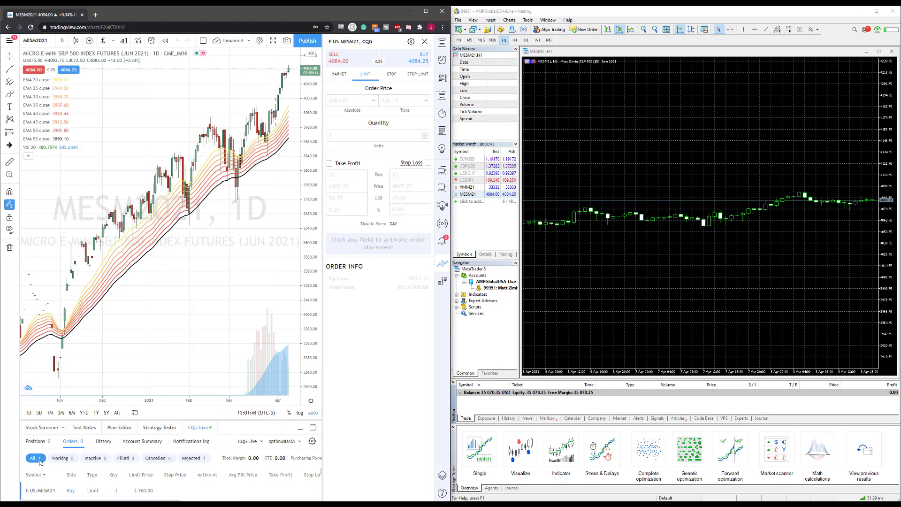
mouse_move(232, 319)
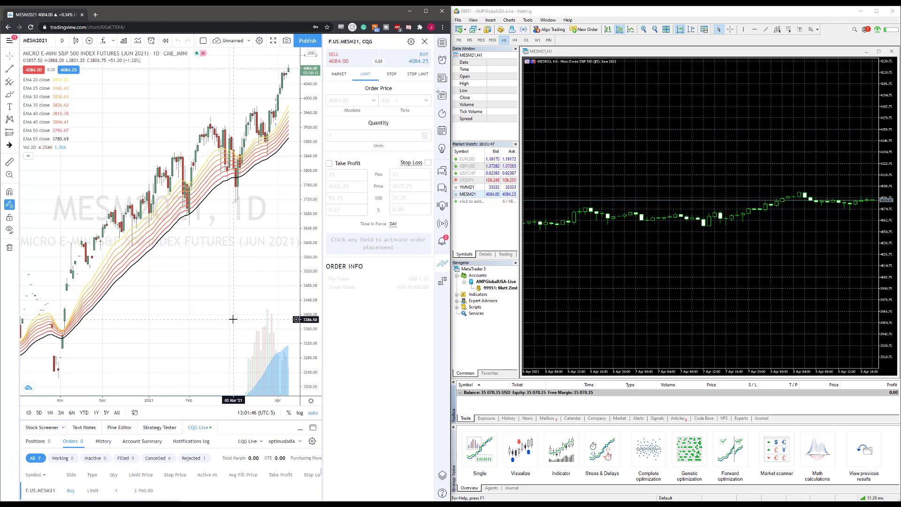
mouse_move(845, 252)
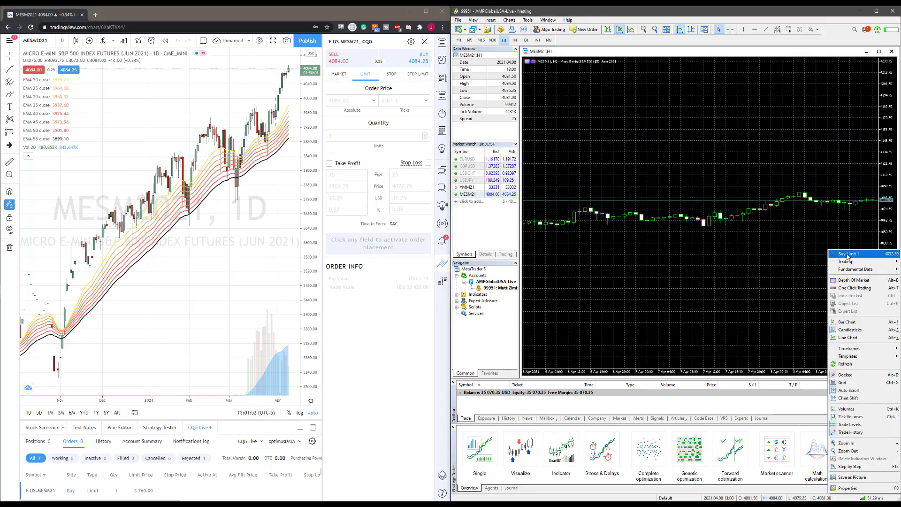
Choose Buy Limit 1 at 4032.50 from the MT5 chart context menu
left_click(847, 253)
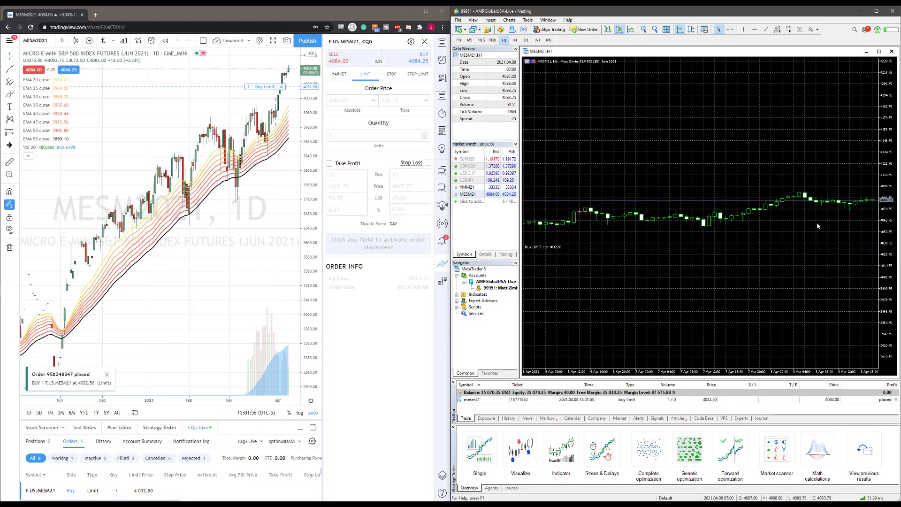
mouse_move(115, 322)
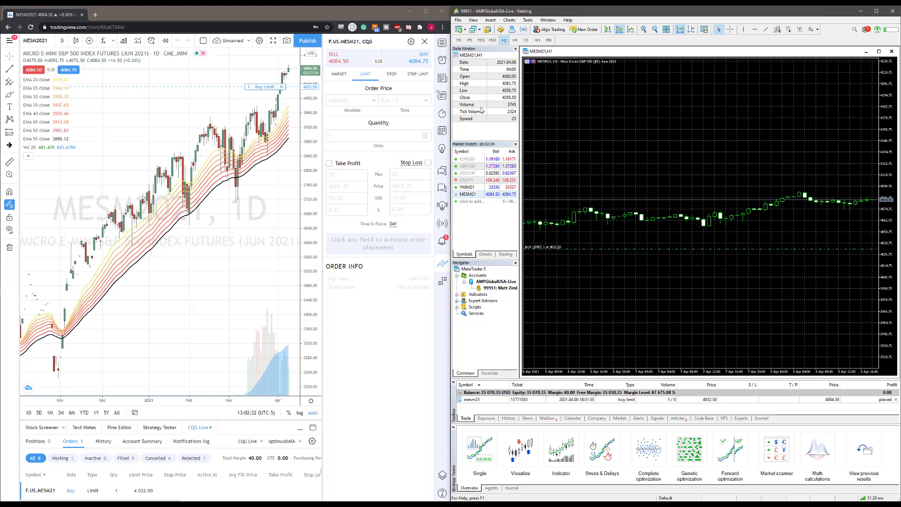
Cancel the 4032.50 Buy Limit line on the chart and confirm with Yes
left_click(281, 87)
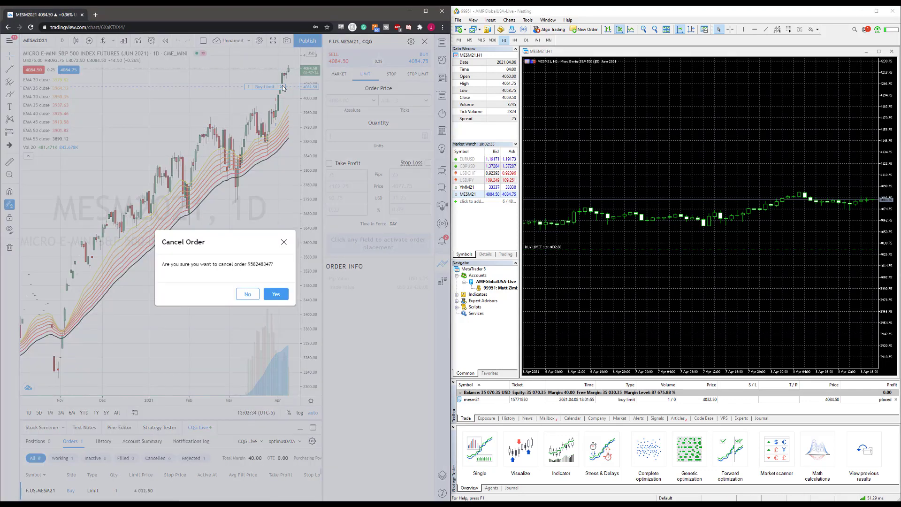
left_click(276, 293)
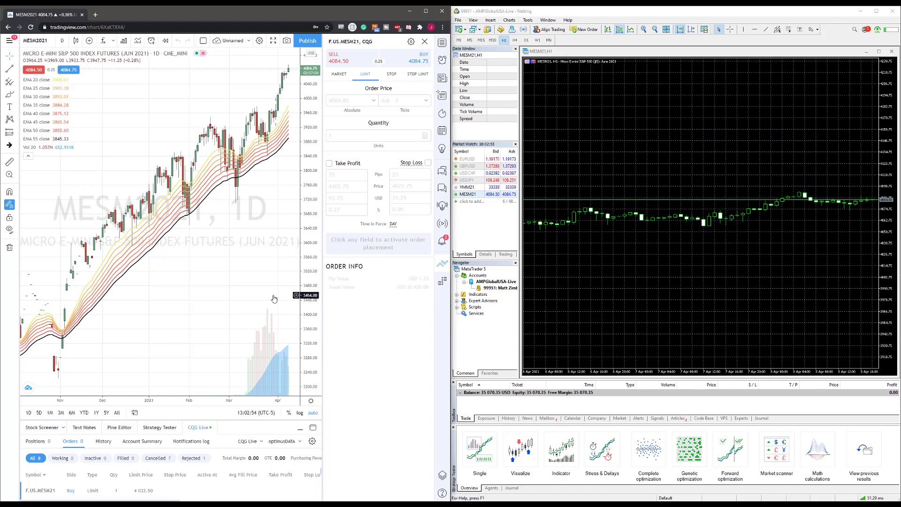
mouse_move(271, 286)
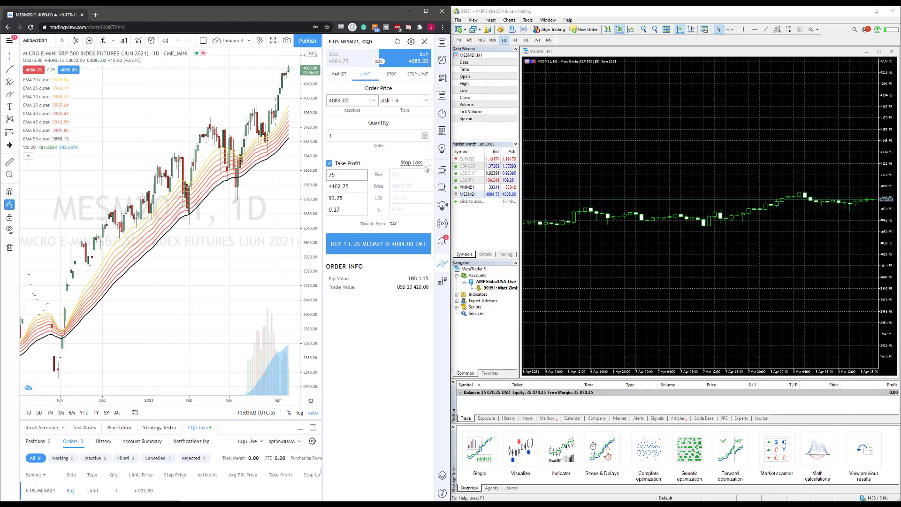
Add a 25-pip stop loss to the 4084.00 buy limit ticket
left_click(428, 163)
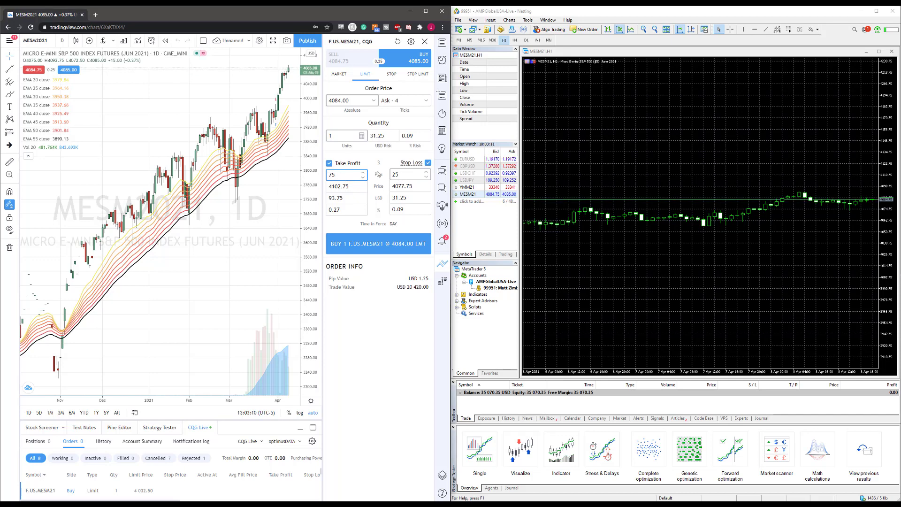
mouse_move(329, 162)
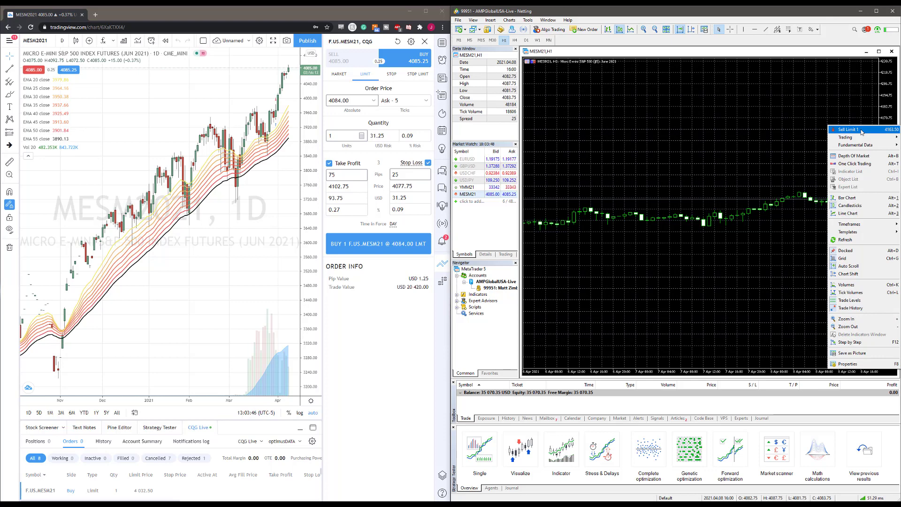
Choose Sell Limit 1 at 4163.50 from the MT5 chart context menu
left_click(851, 129)
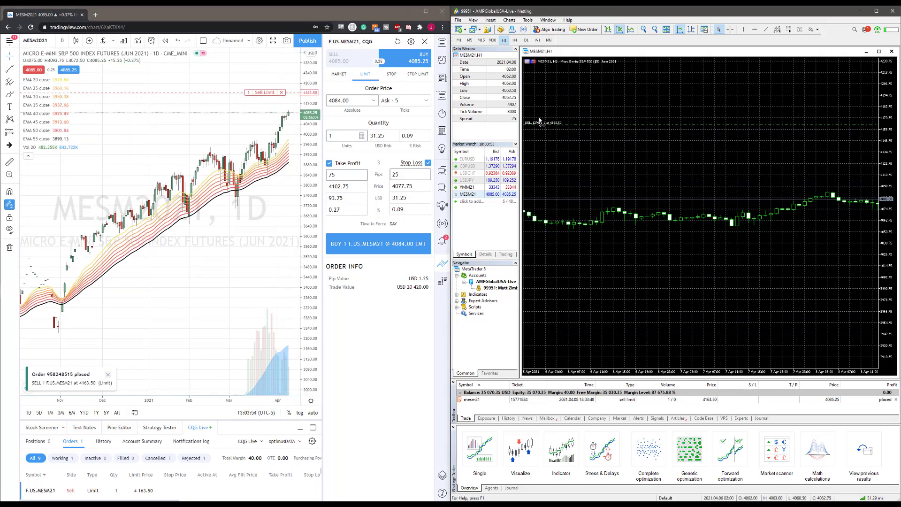
right_click(537, 120)
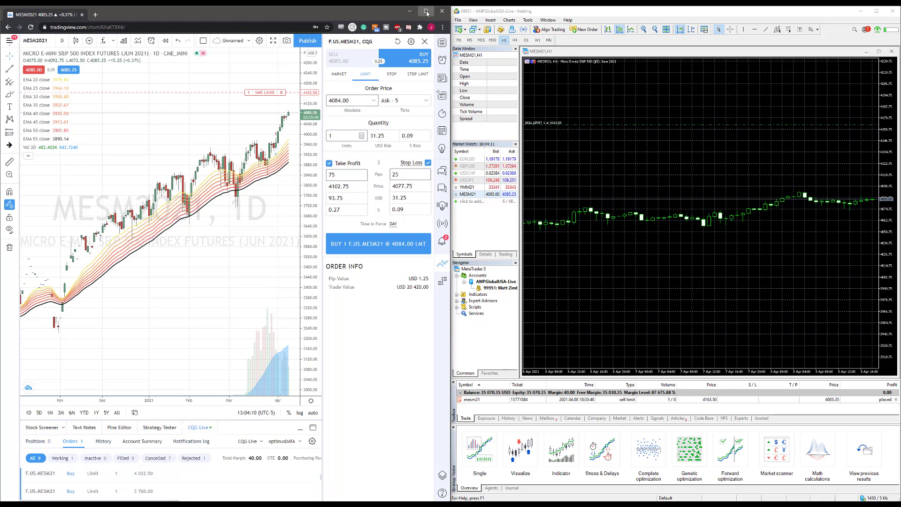
Maximize the TradingView window and cancel the 4163.50 sell limit from the Orders tab
left_click(426, 11)
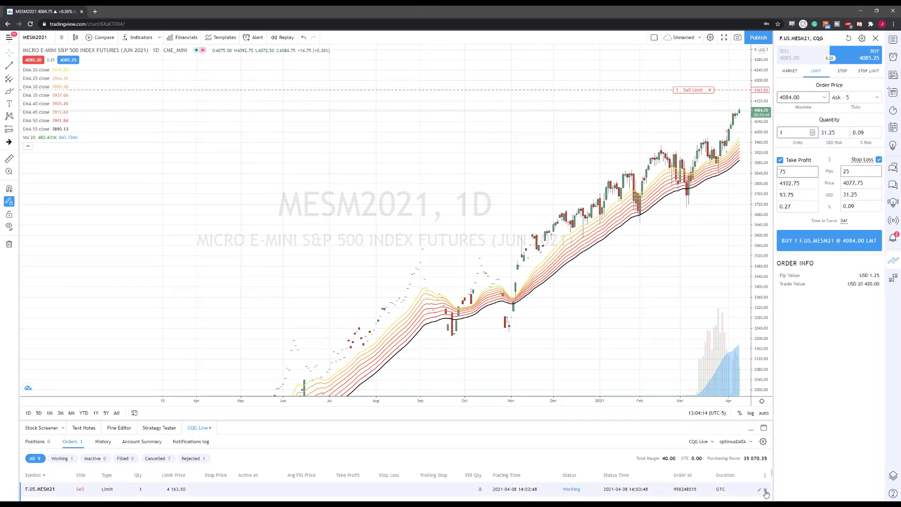
left_click(765, 492)
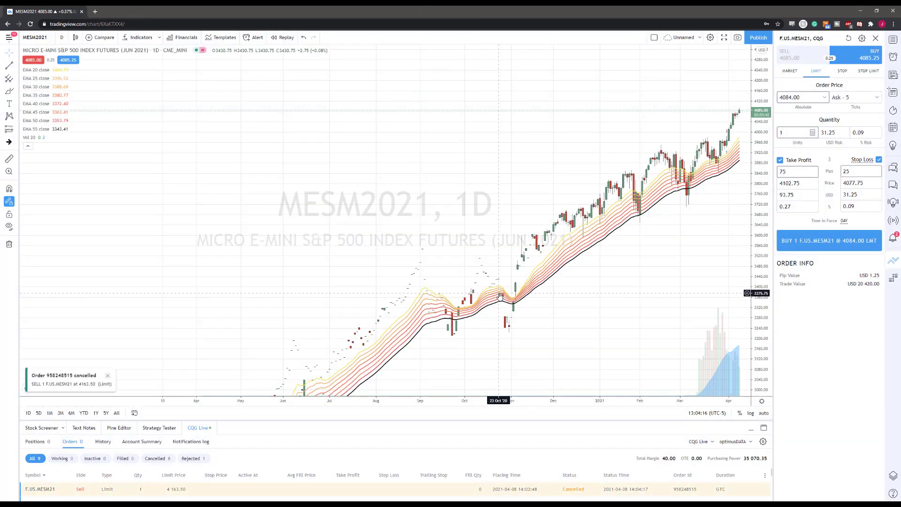